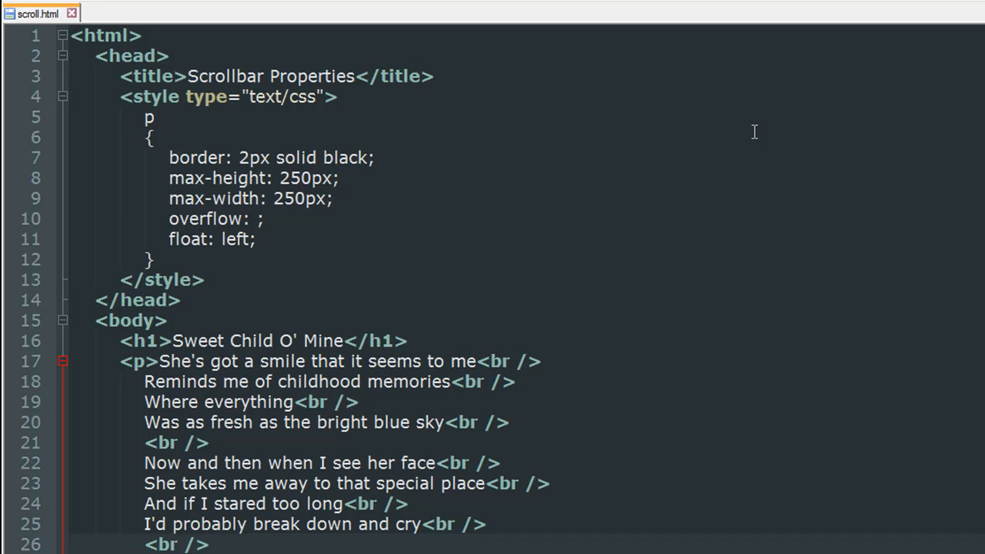
pyautogui.moveTo(334, 80)
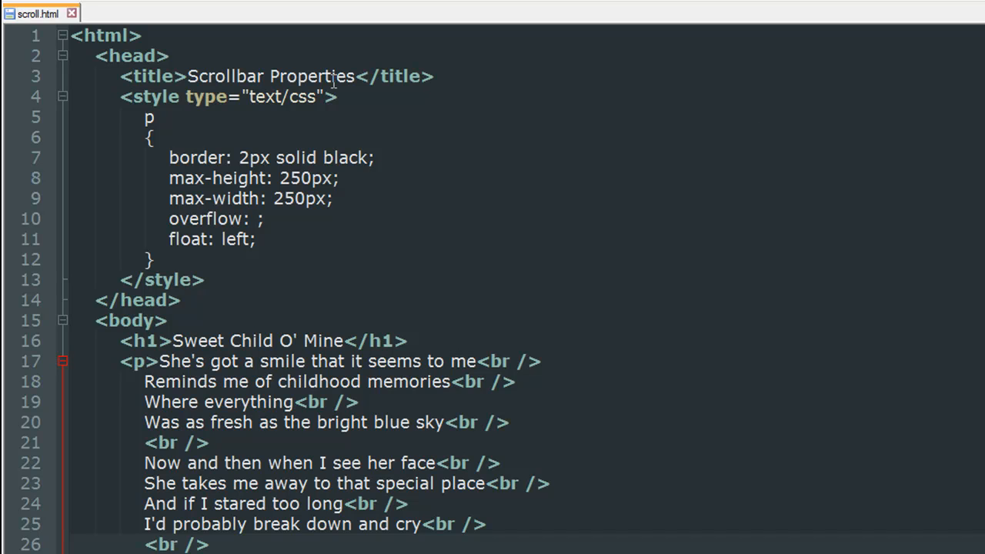
pyautogui.moveTo(243, 77)
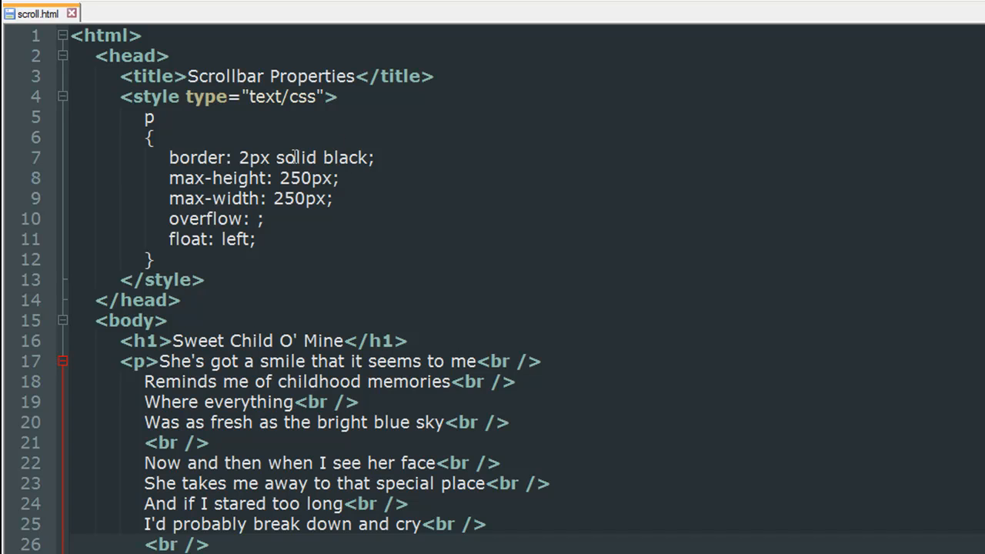
pyautogui.moveTo(191, 120)
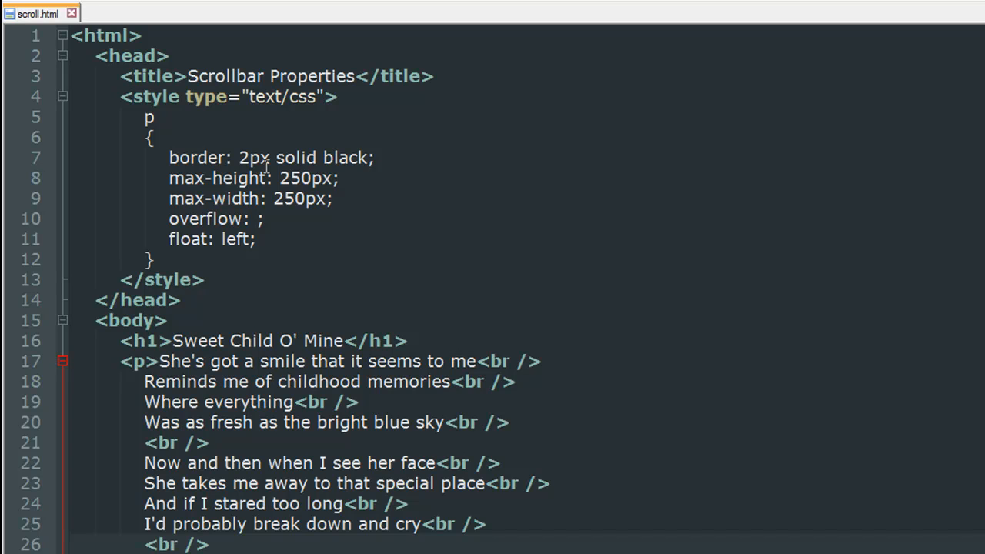
pyautogui.moveTo(274, 188)
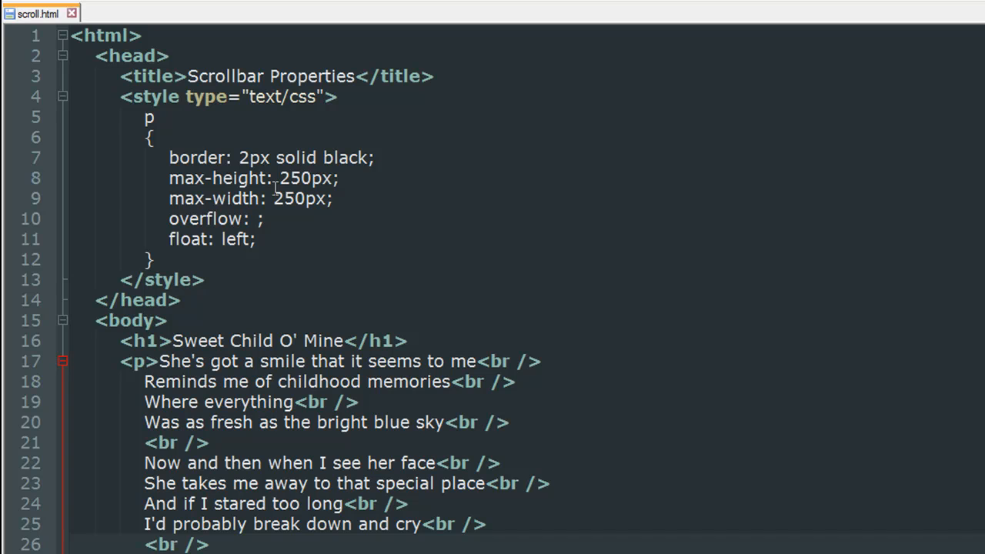
pyautogui.moveTo(242, 256)
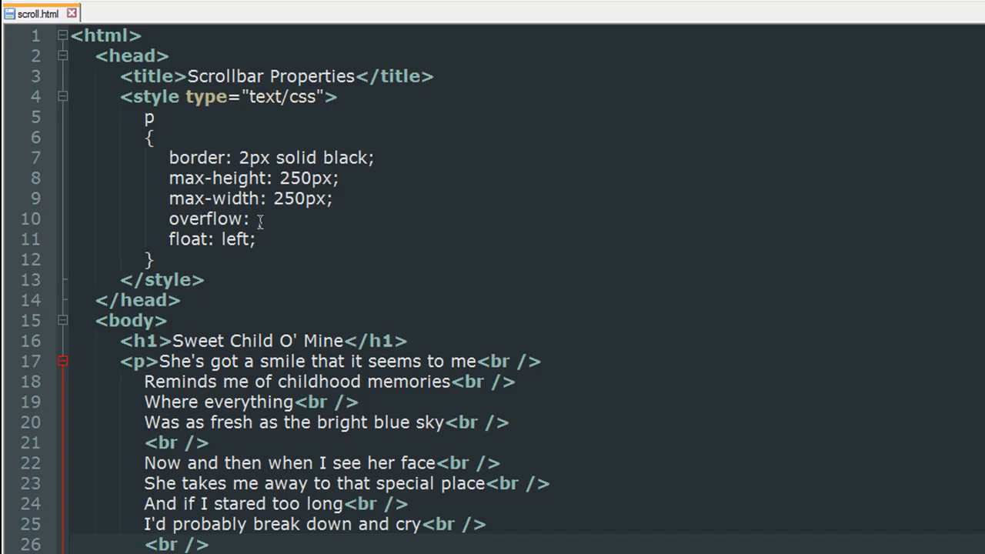
pyautogui.moveTo(212, 230)
pyautogui.write(' ;')
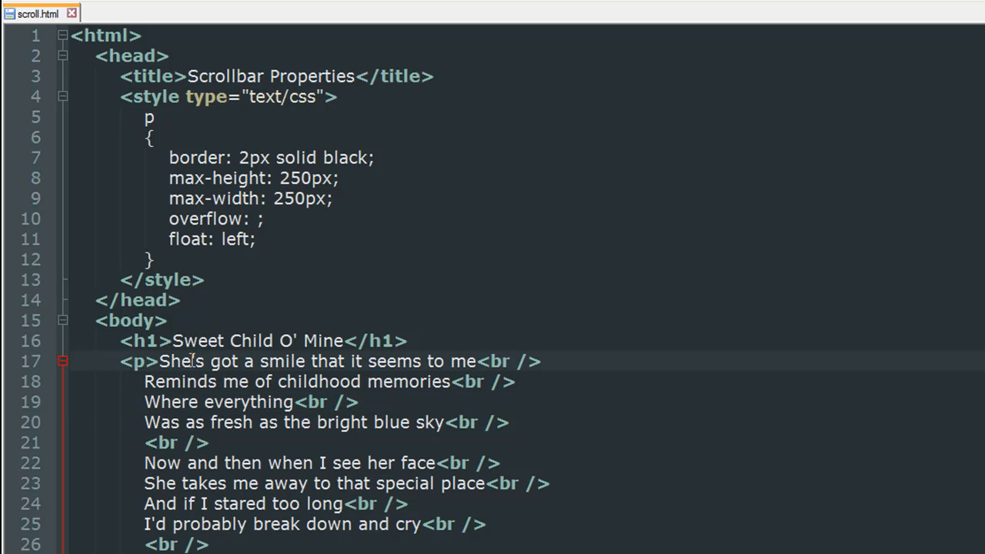
# Scroll the lyrics page in Chrome to see the text spill past the bordered box
pyautogui.scroll(-3)
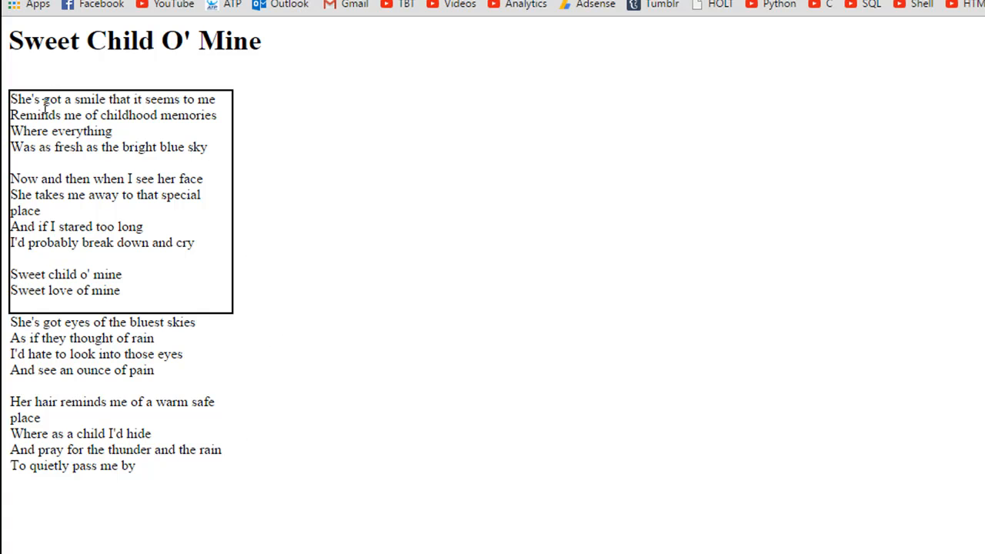
pyautogui.moveTo(223, 176)
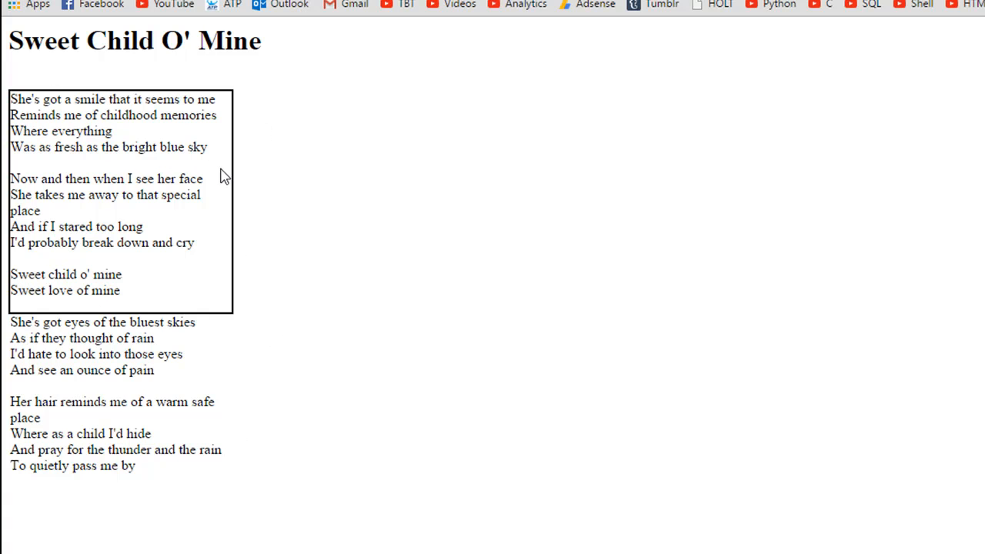
pyautogui.moveTo(241, 173)
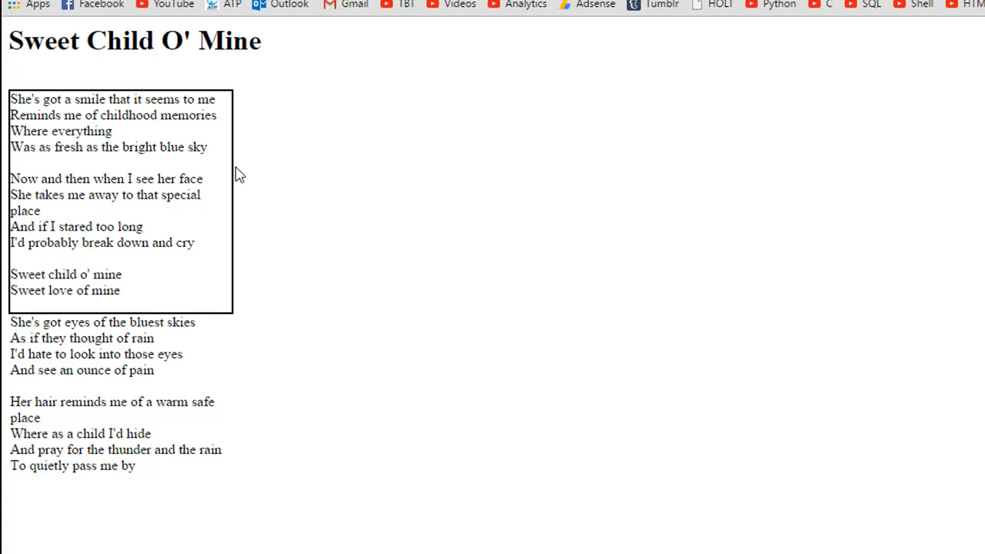
pyautogui.moveTo(146, 144)
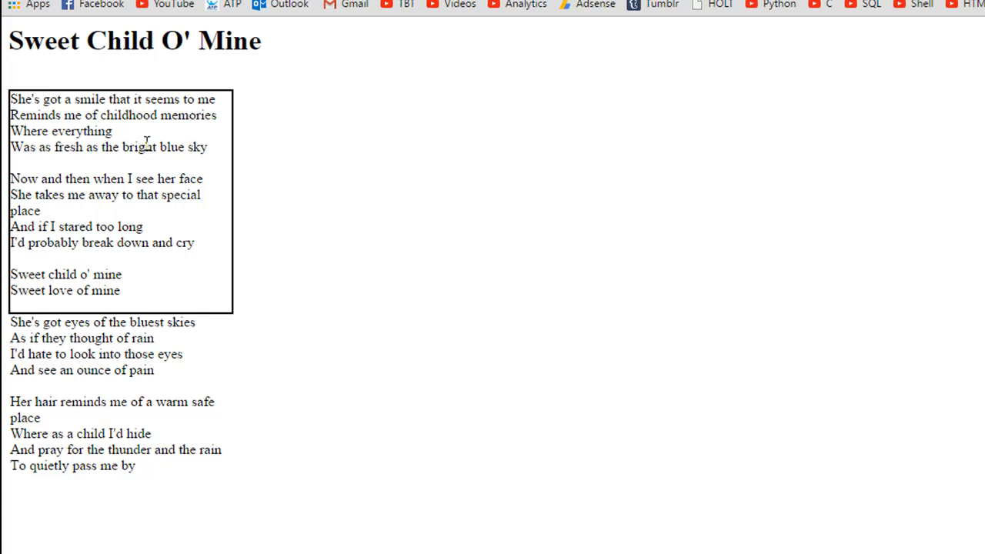
pyautogui.moveTo(181, 169)
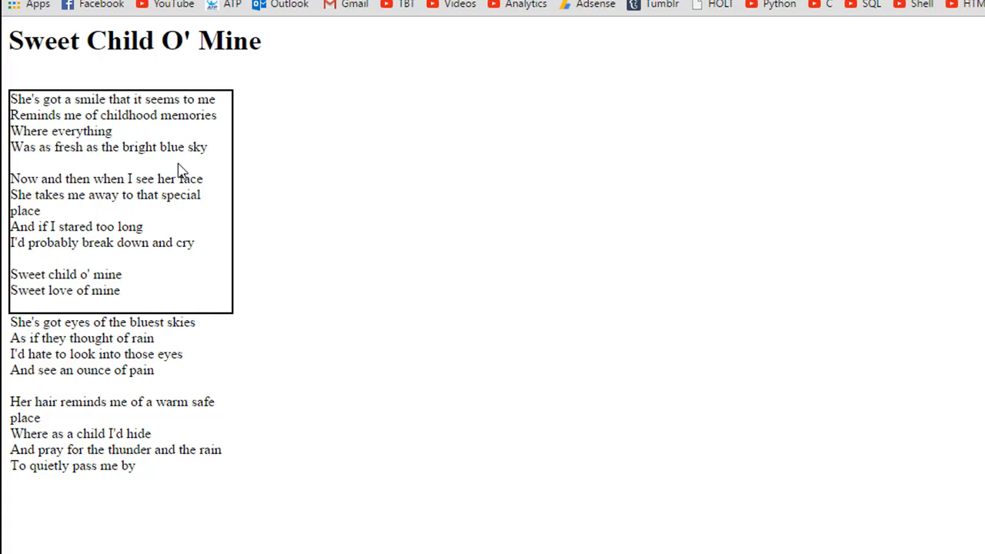
pyautogui.moveTo(147, 142)
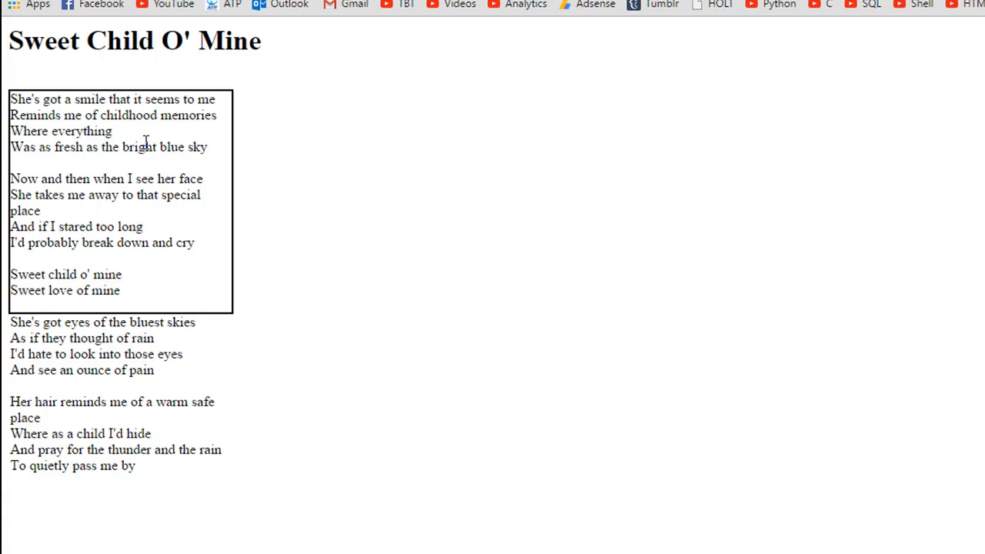
pyautogui.moveTo(112, 264)
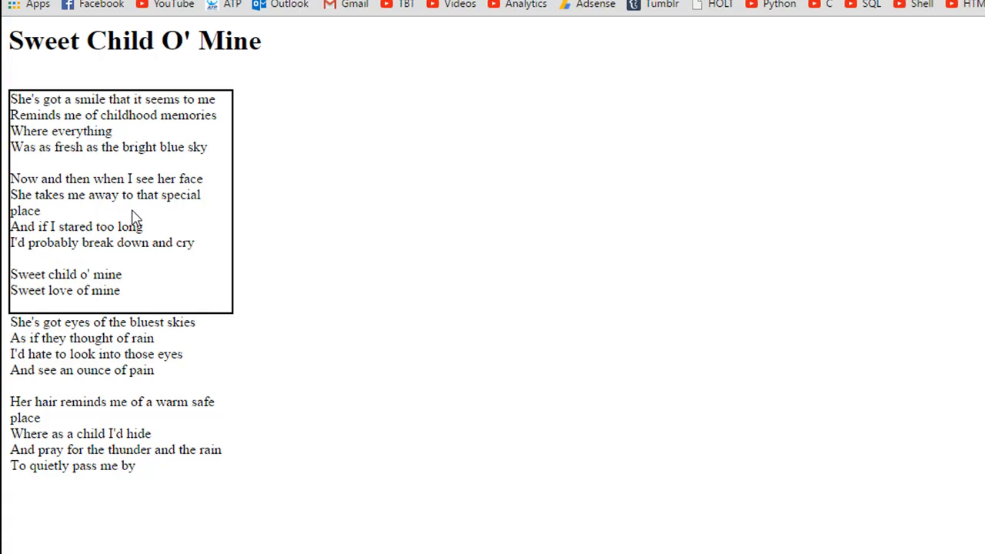
pyautogui.moveTo(108, 212)
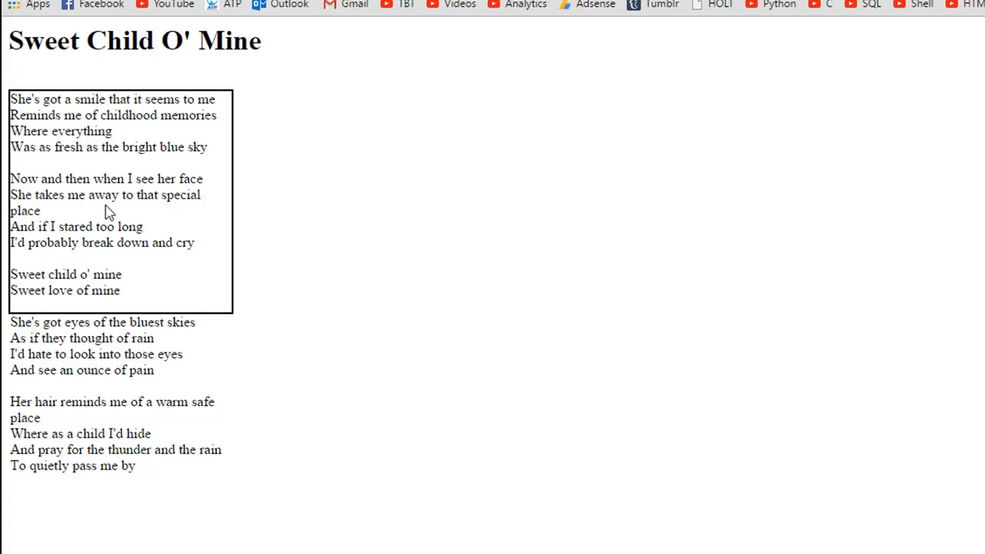
pyautogui.moveTo(118, 287)
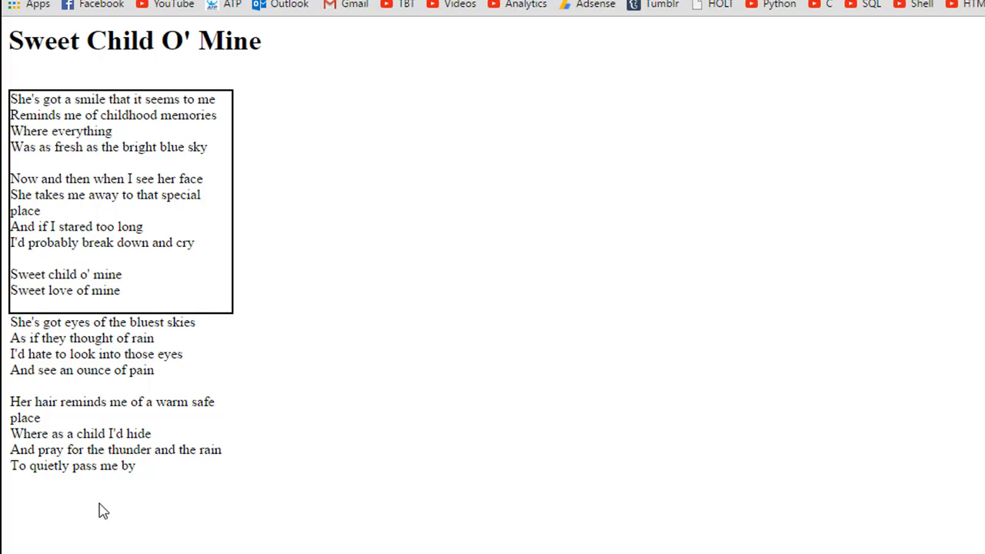
pyautogui.moveTo(167, 200)
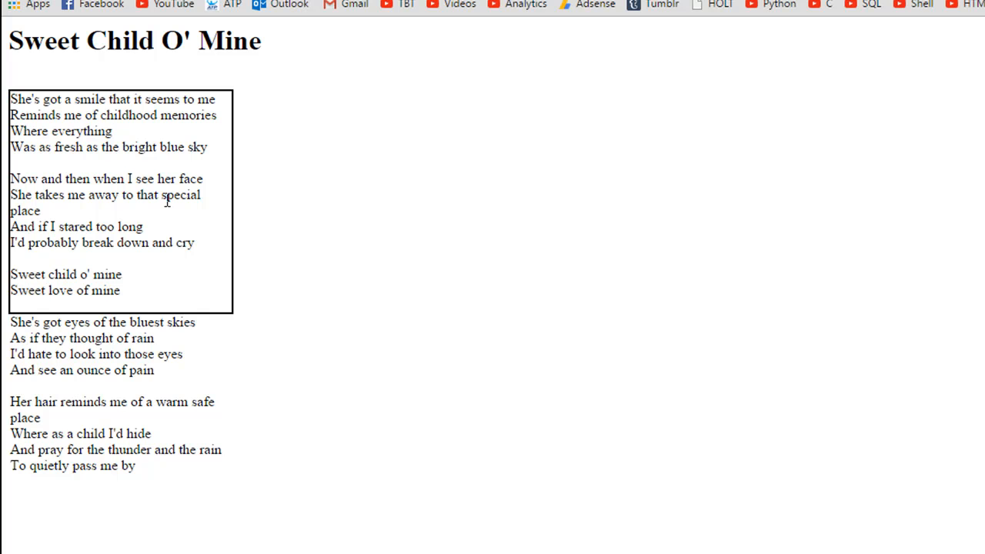
pyautogui.moveTo(167, 200)
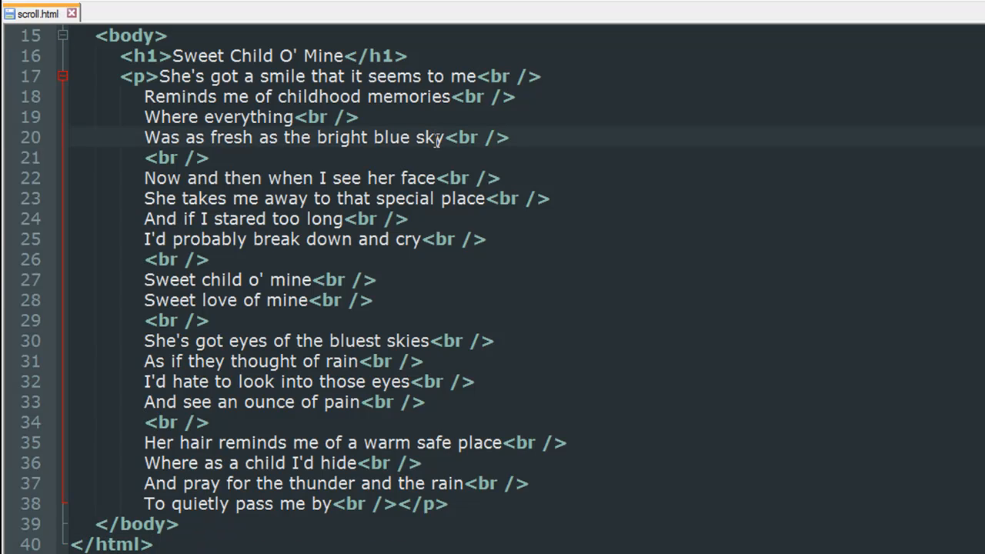
# Begin typing 'hi' as the overflow value on line 10 of scroll.html
pyautogui.scroll(3)
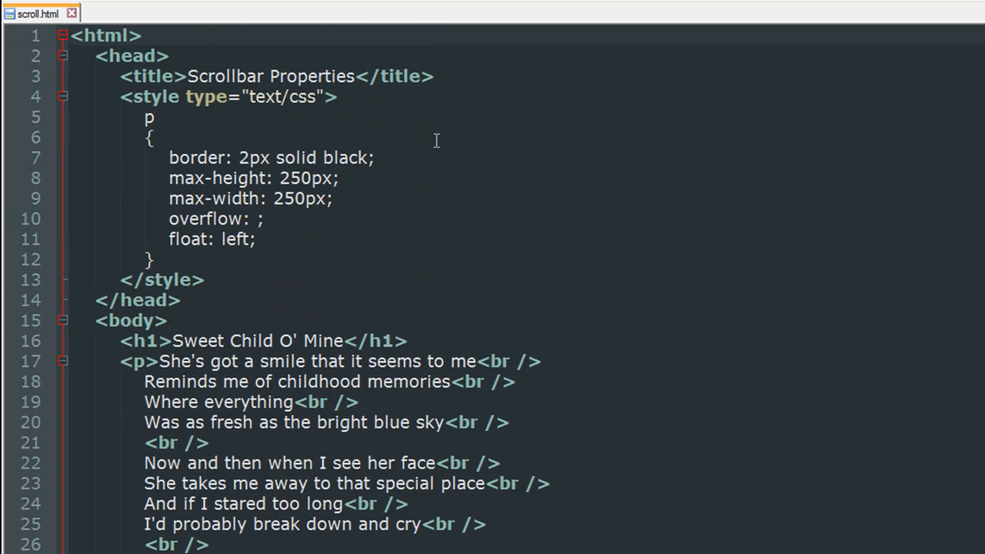
pyautogui.click(261, 219)
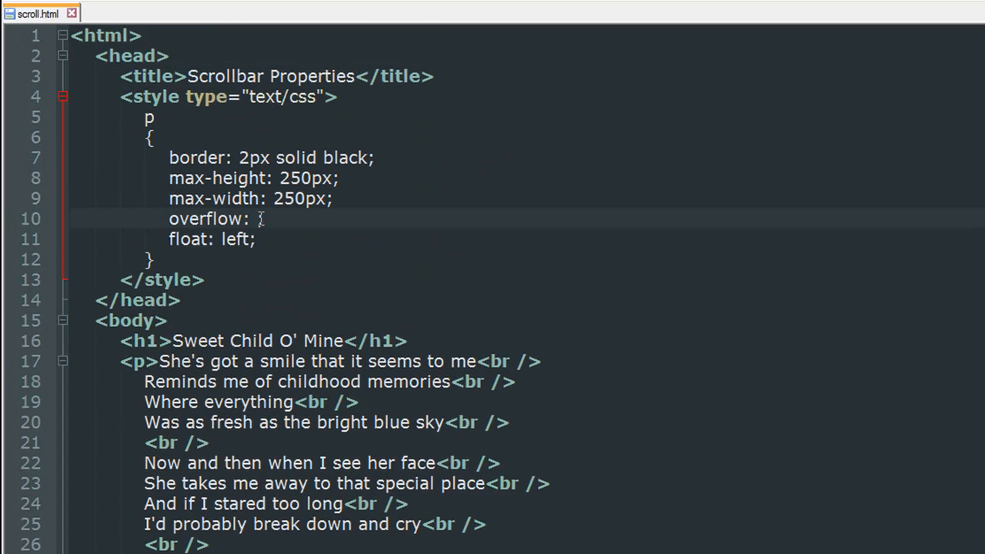
pyautogui.write('hi')
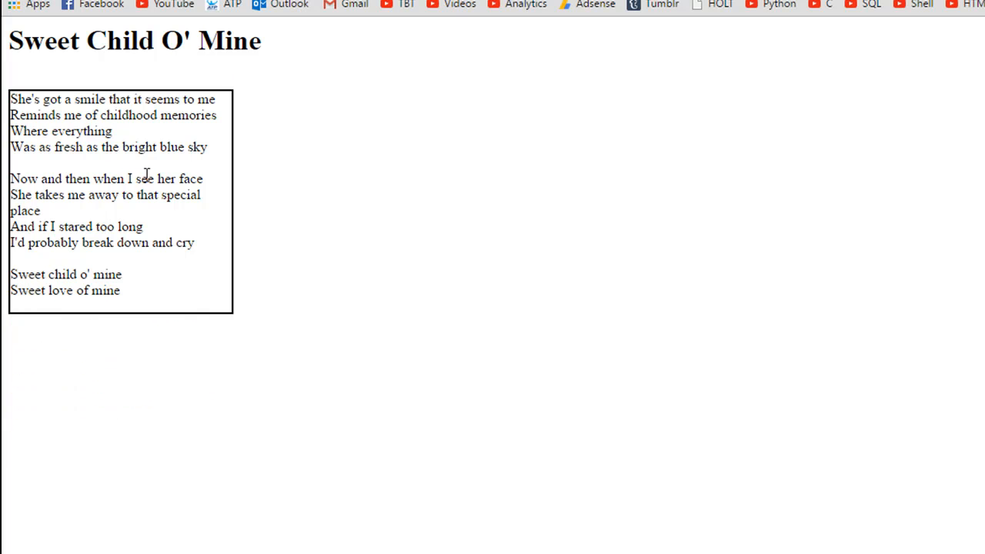
pyautogui.moveTo(113, 147)
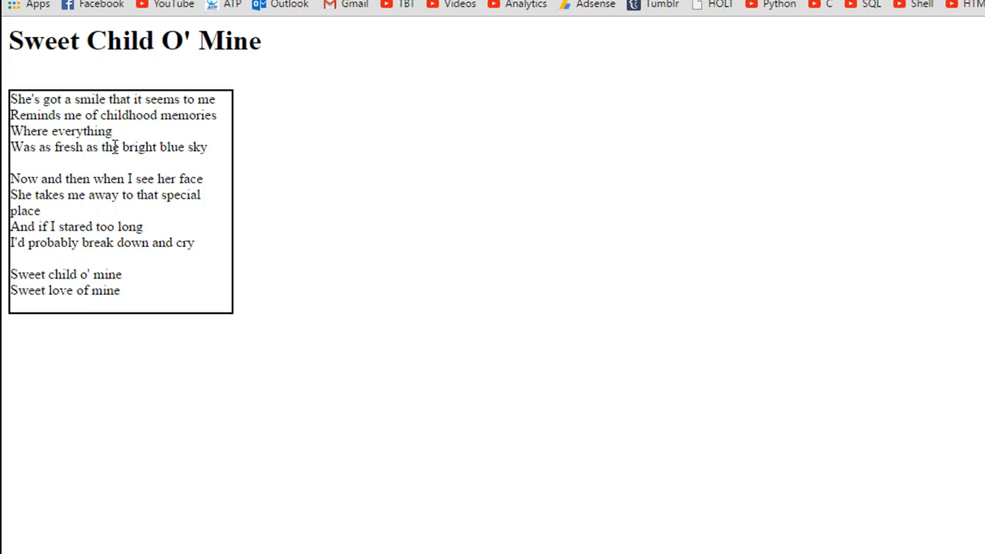
pyautogui.moveTo(76, 385)
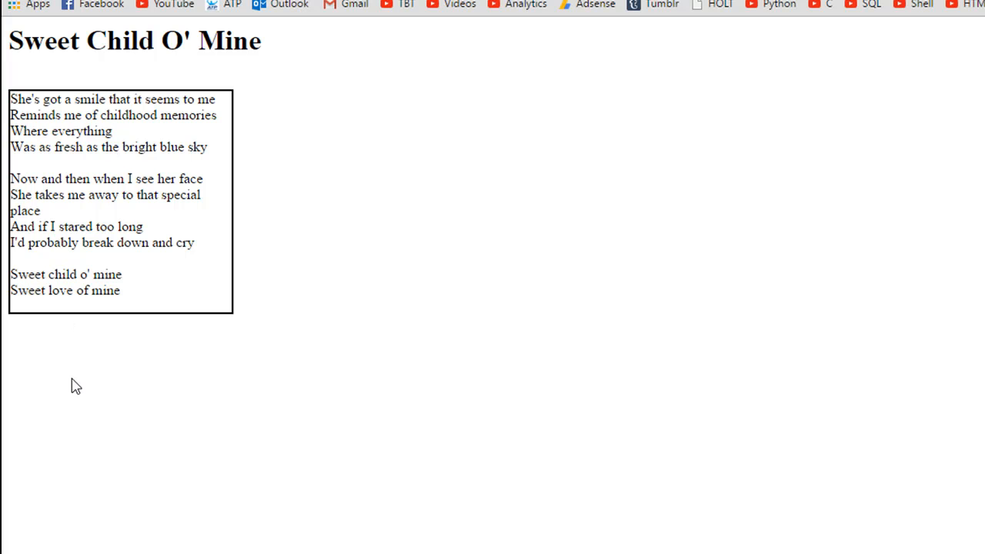
pyautogui.moveTo(167, 345)
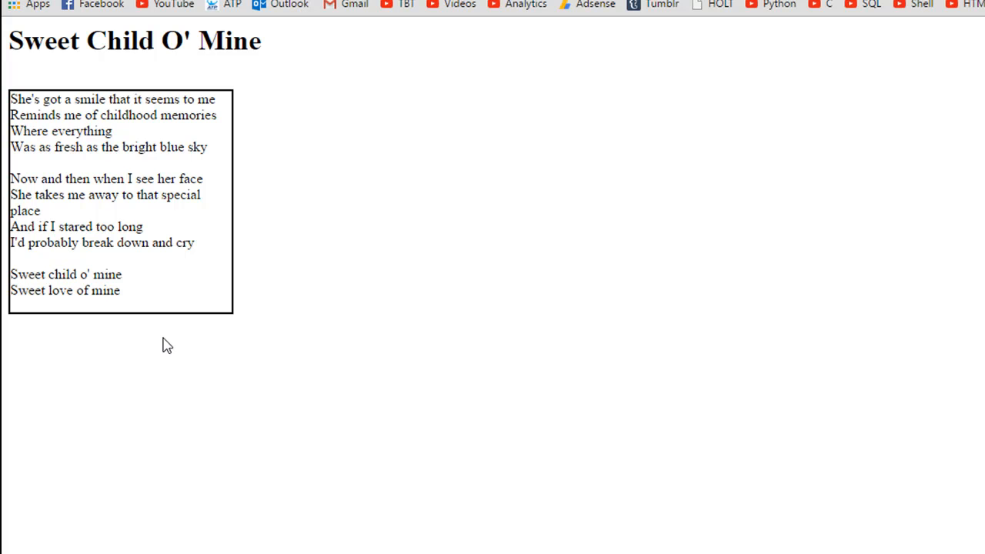
pyautogui.moveTo(176, 296)
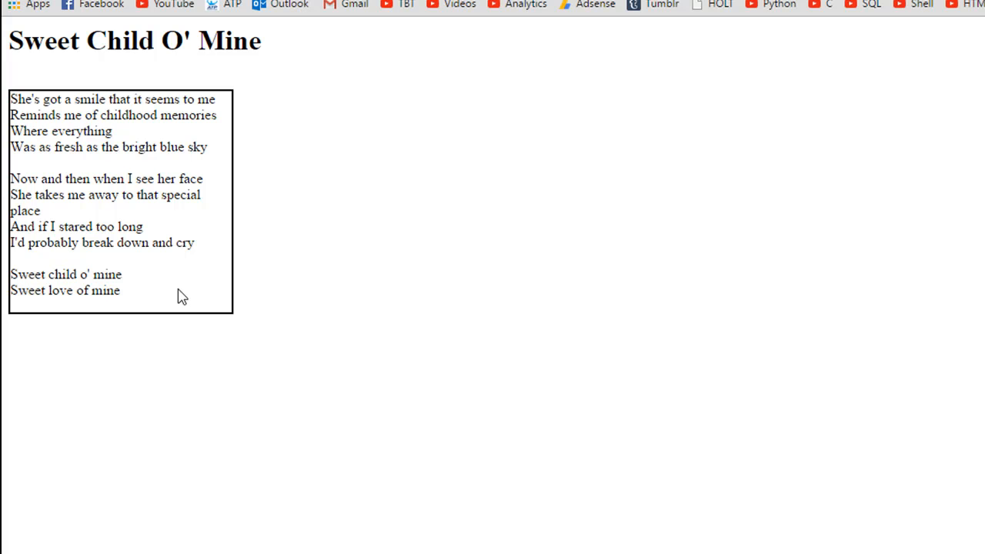
pyautogui.moveTo(173, 260)
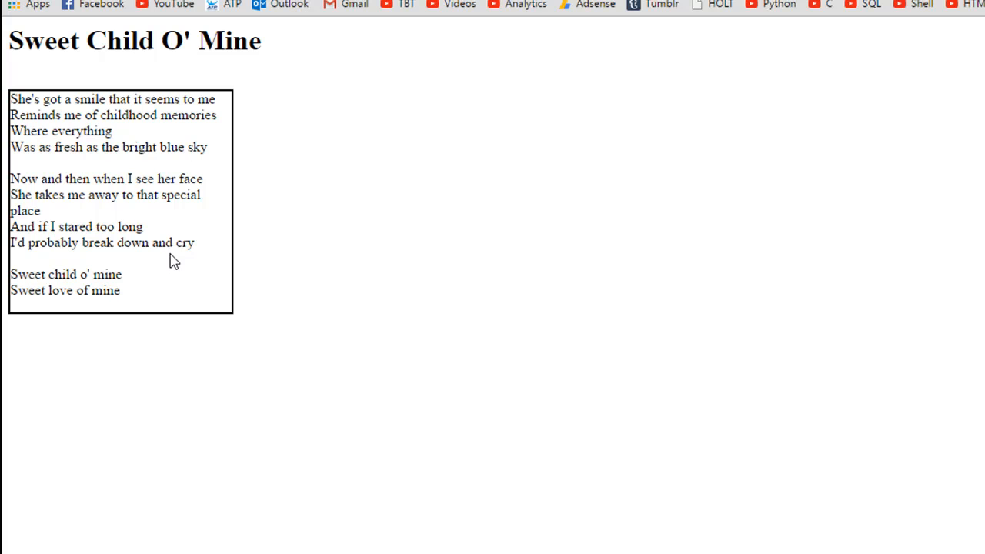
pyautogui.moveTo(112, 117)
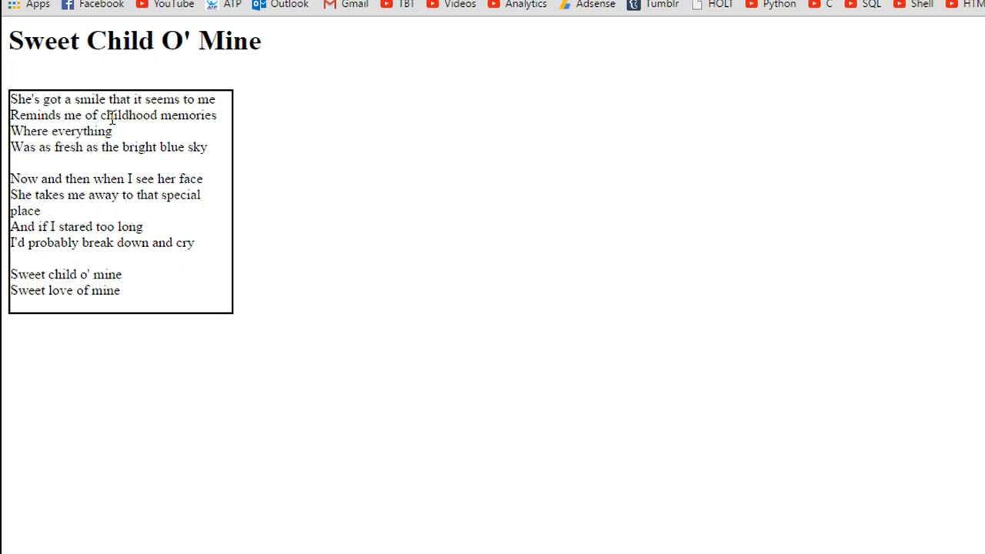
pyautogui.moveTo(366, 470)
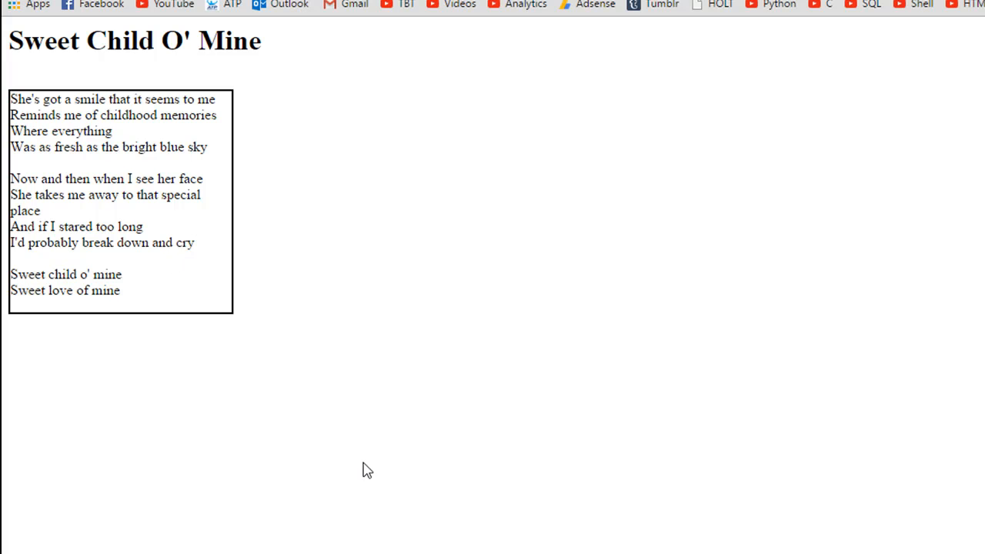
pyautogui.moveTo(377, 481)
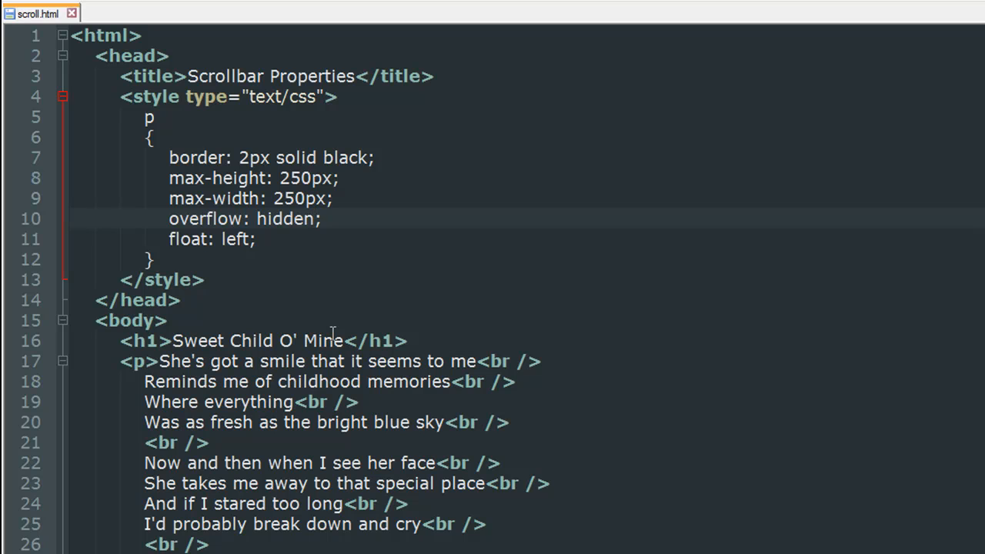
# Set overflow to auto and scroll the reloaded lyrics box in Chrome
pyautogui.write('a')
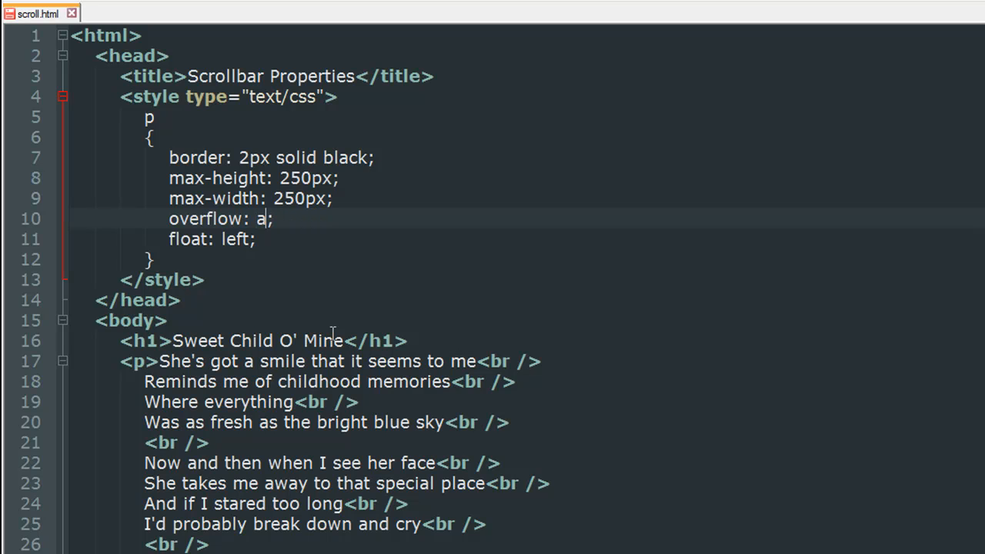
pyautogui.write('uto')
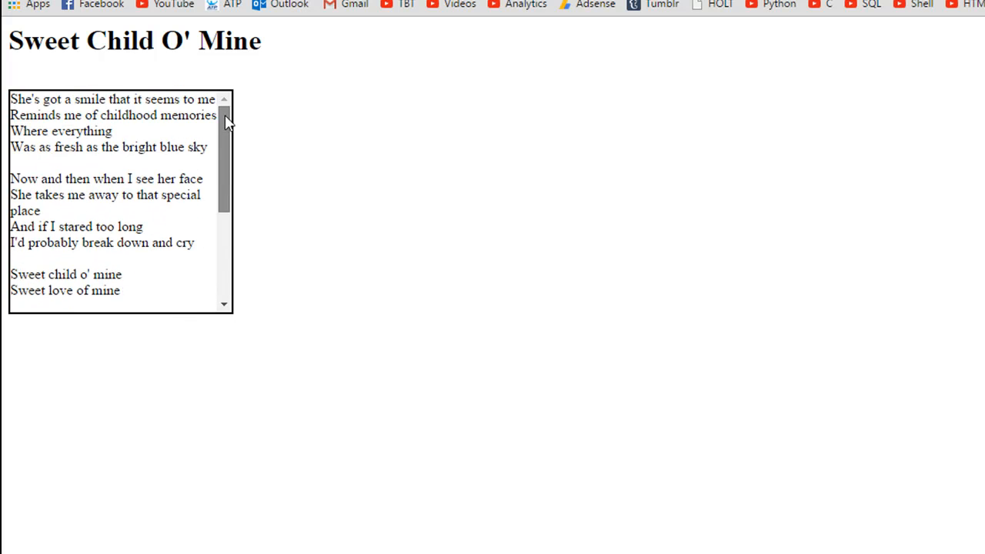
pyautogui.scroll(-3)
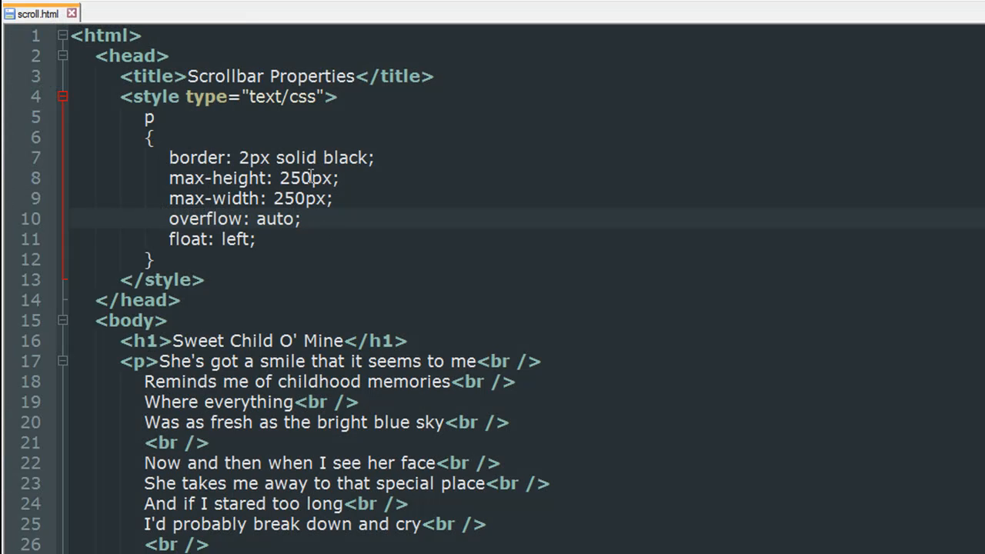
# Replace the 250px max-height with 1000px in scroll.html
pyautogui.press('Backspace')
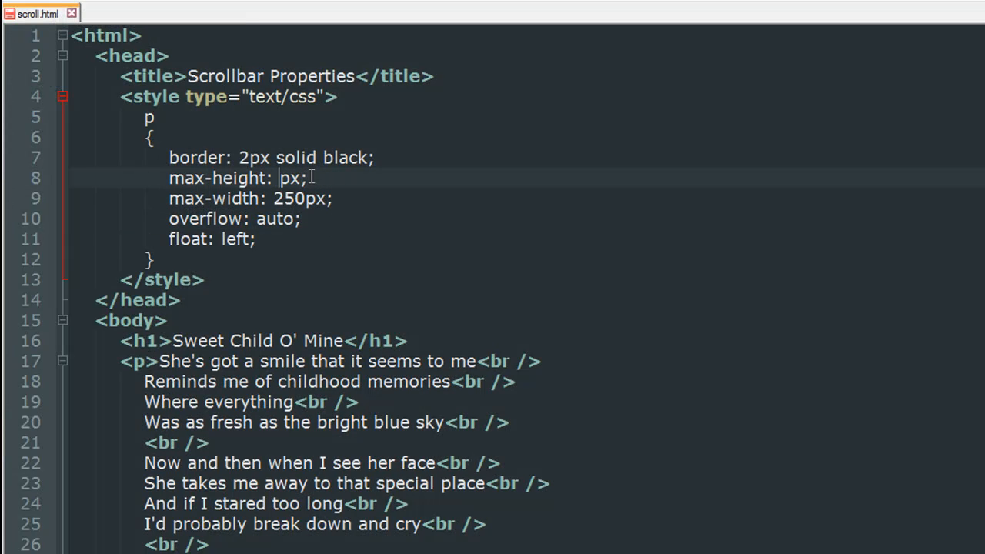
pyautogui.write('1000')
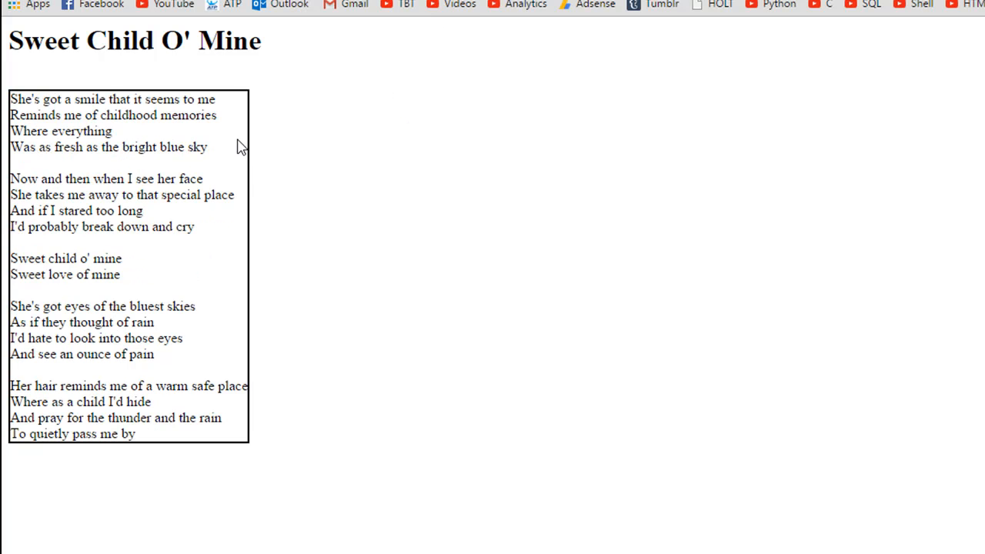
pyautogui.moveTo(240, 301)
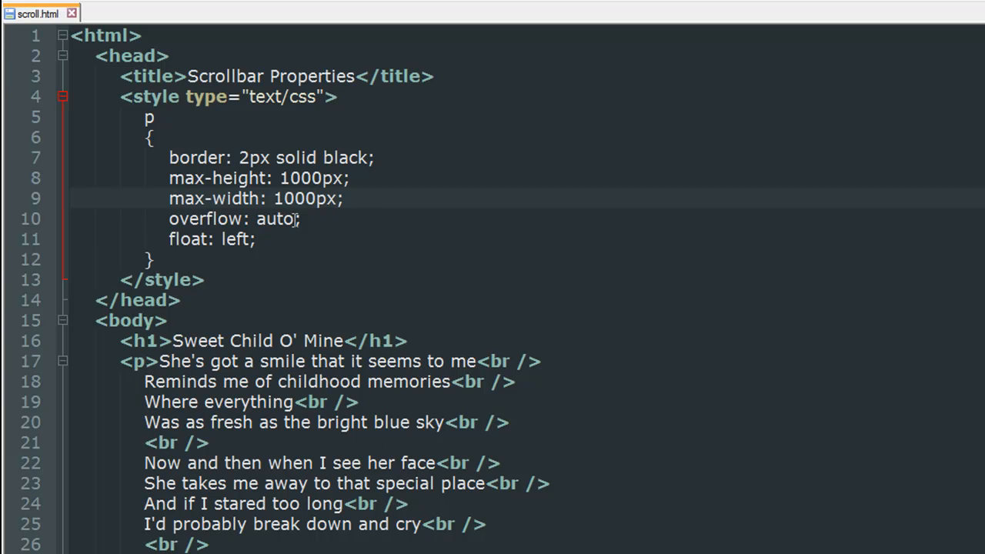
# Replace the auto overflow value with scroll in scroll.html
pyautogui.press('BackSpace')
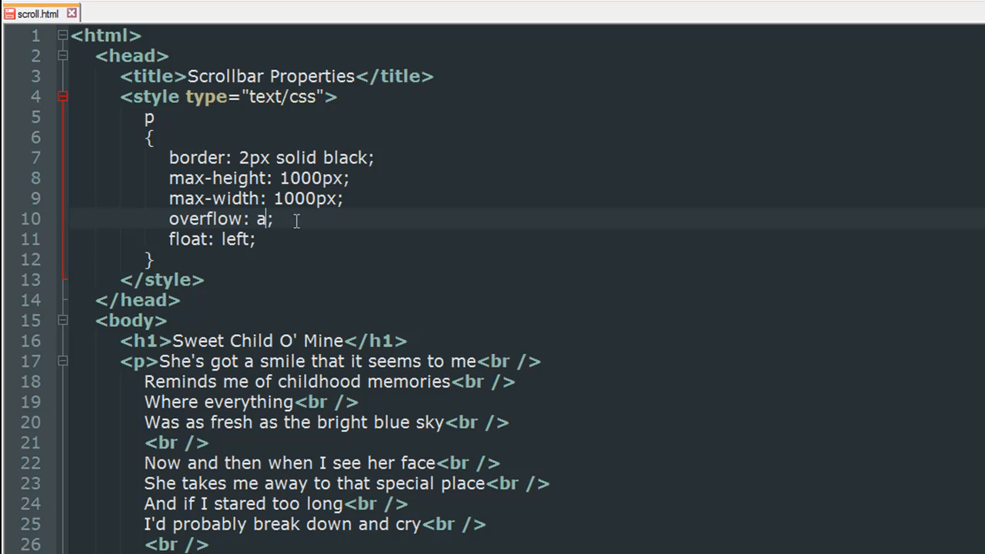
pyautogui.write('croll')
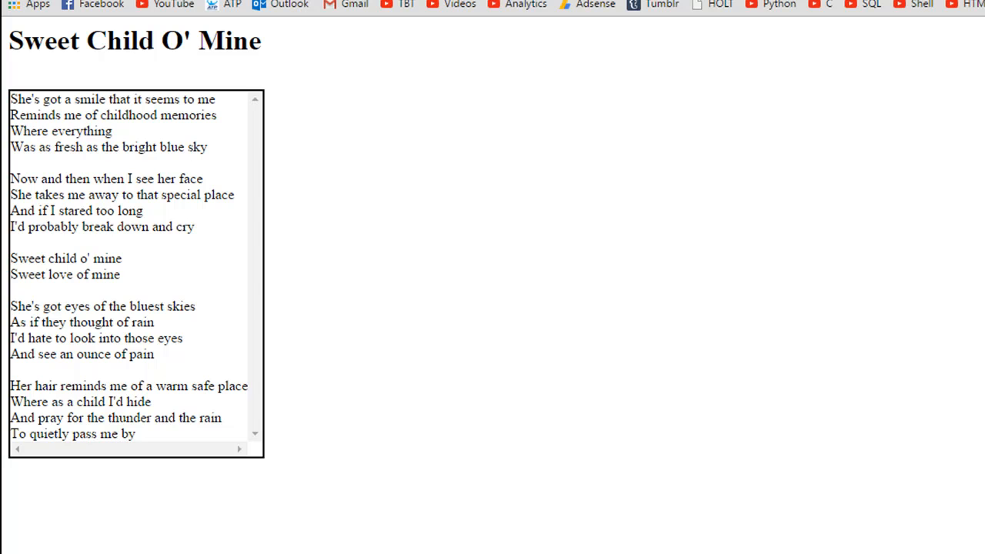
pyautogui.moveTo(260, 163)
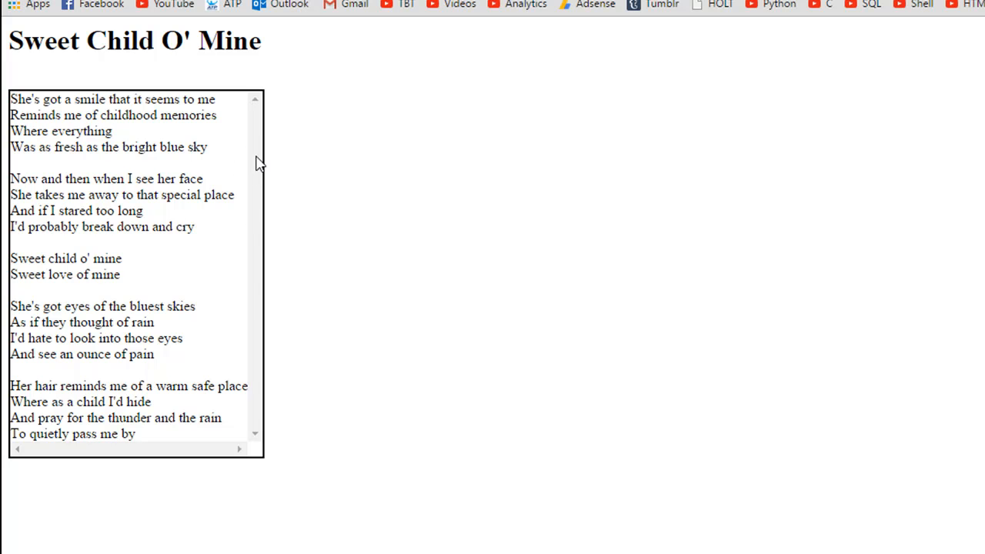
pyautogui.moveTo(261, 290)
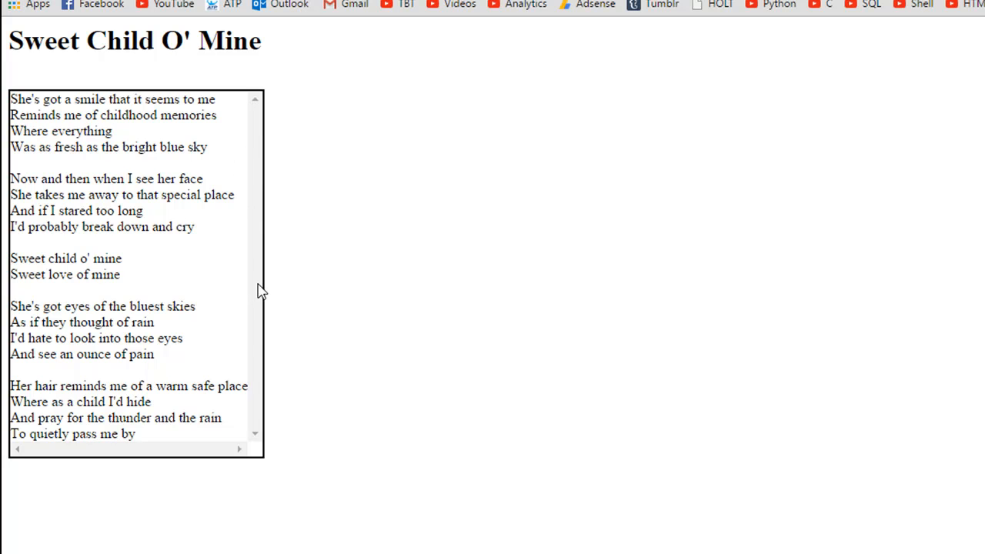
pyautogui.moveTo(404, 458)
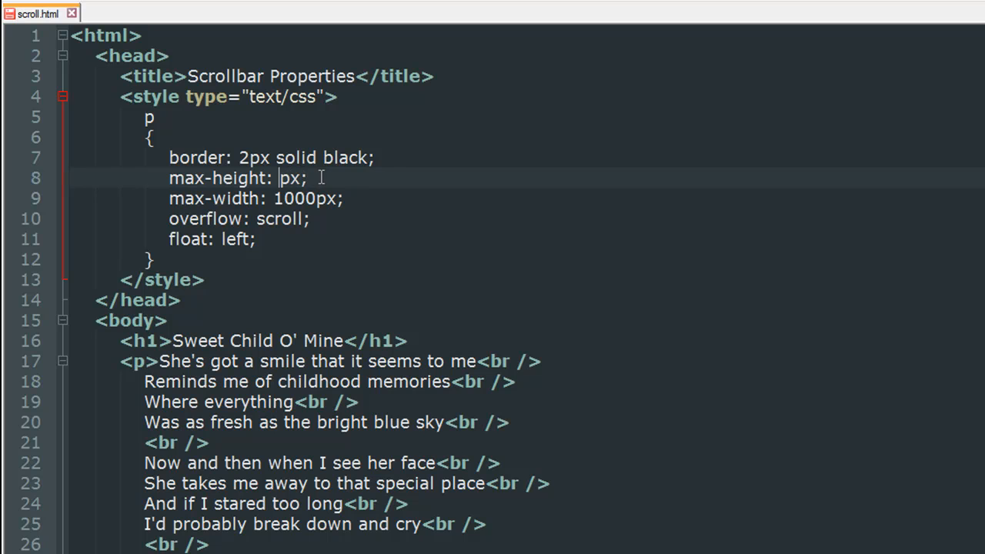
# Set the max size to 300px and scroll through the shorter lyrics box in Chrome
pyautogui.write('300')
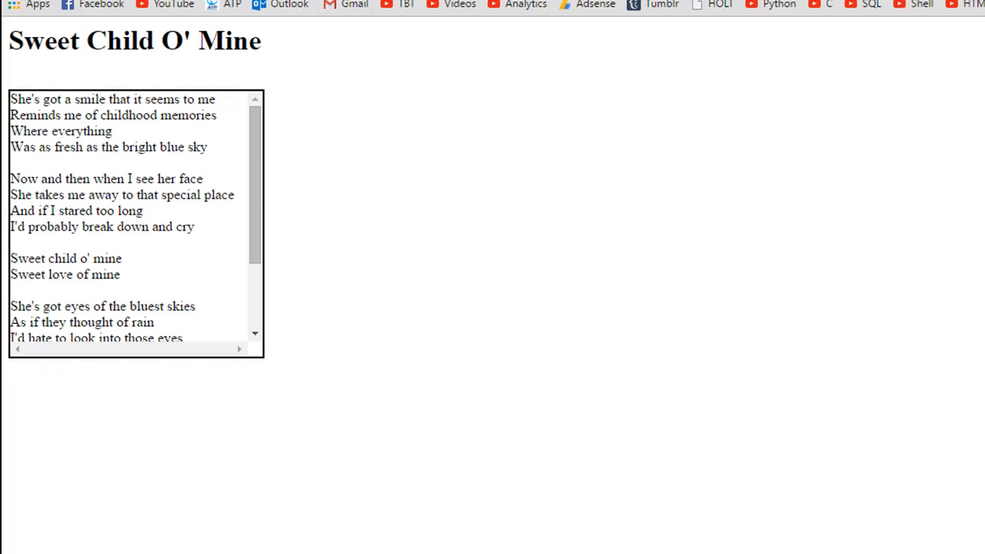
pyautogui.scroll(-3)
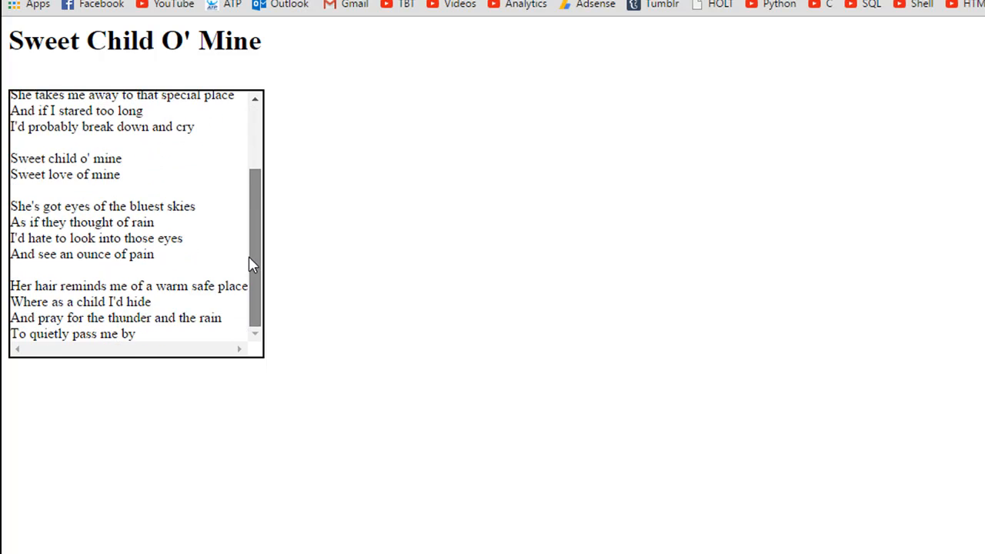
pyautogui.scroll(3)
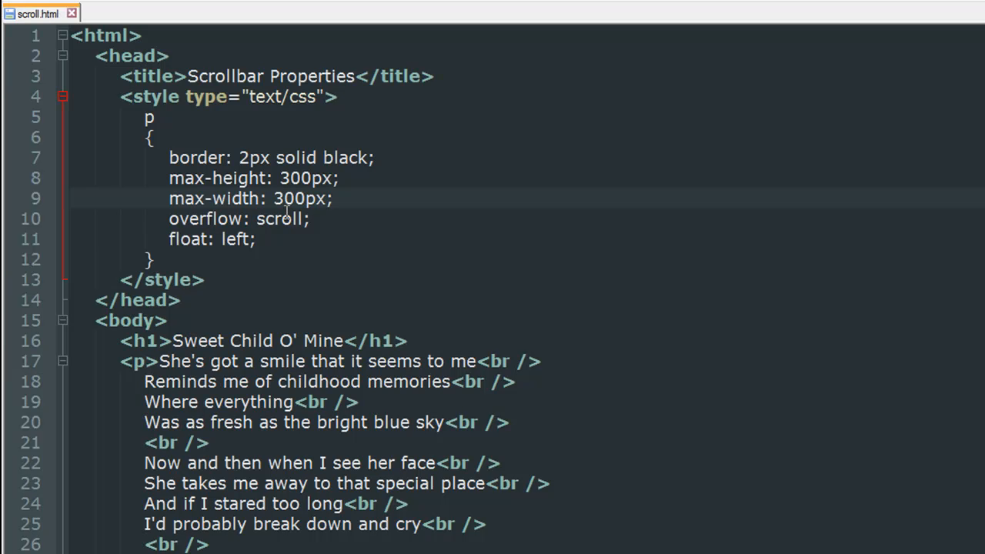
pyautogui.moveTo(398, 235)
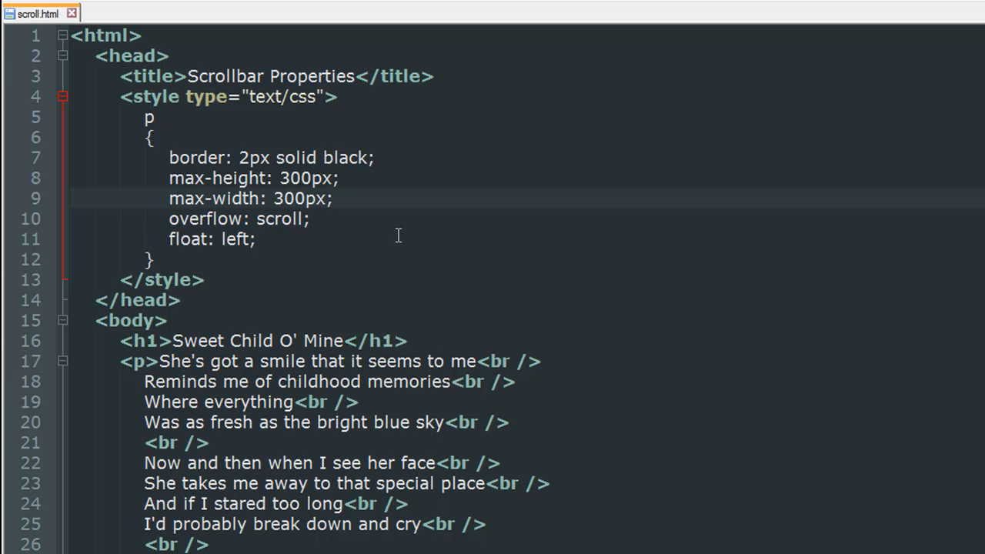